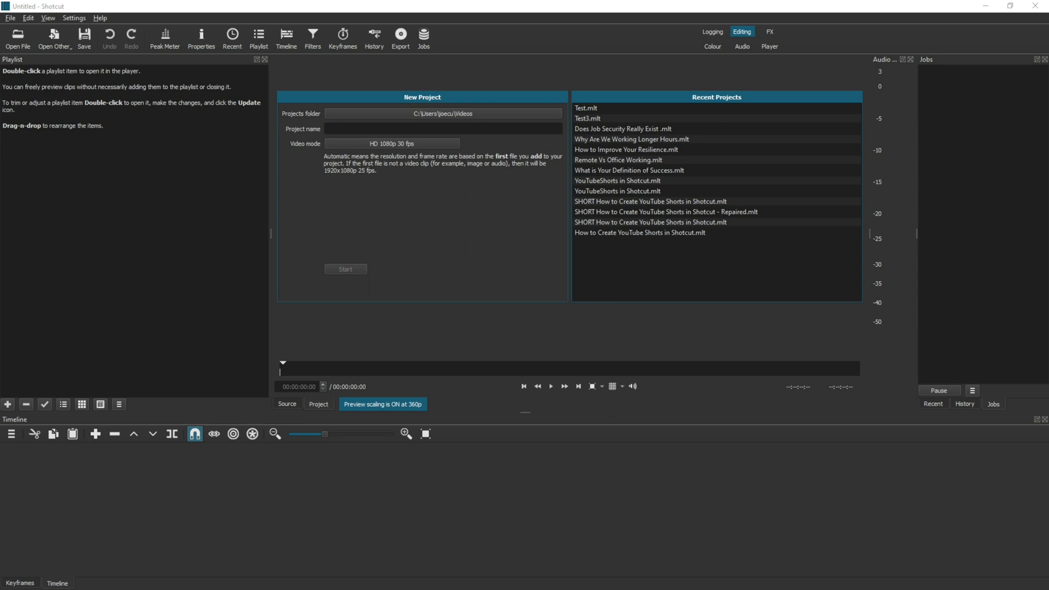
mouse_move(345, 118)
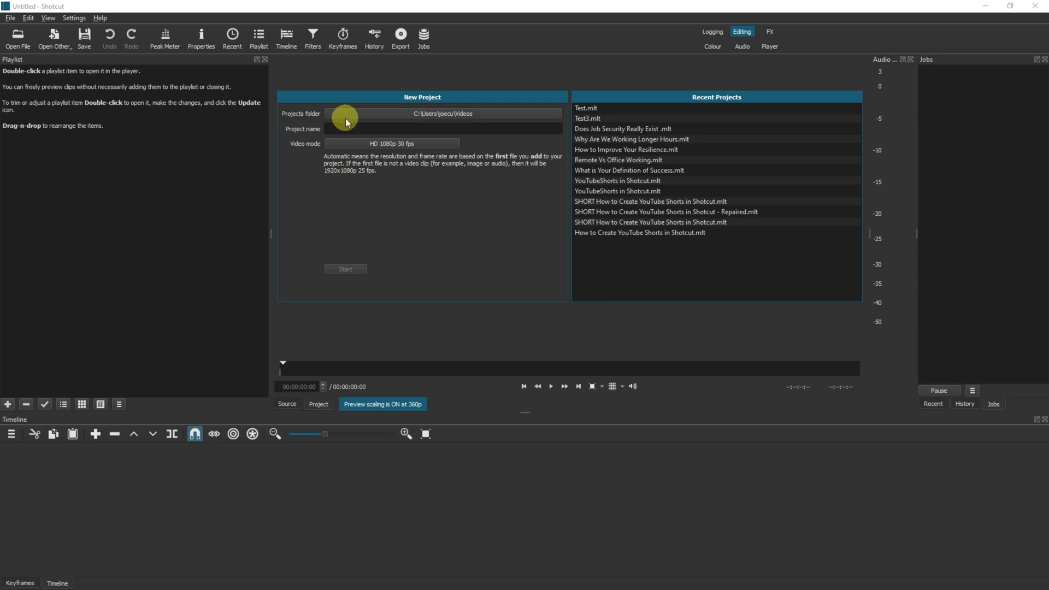
- Name the new project 'Test' and start it
type("Test")
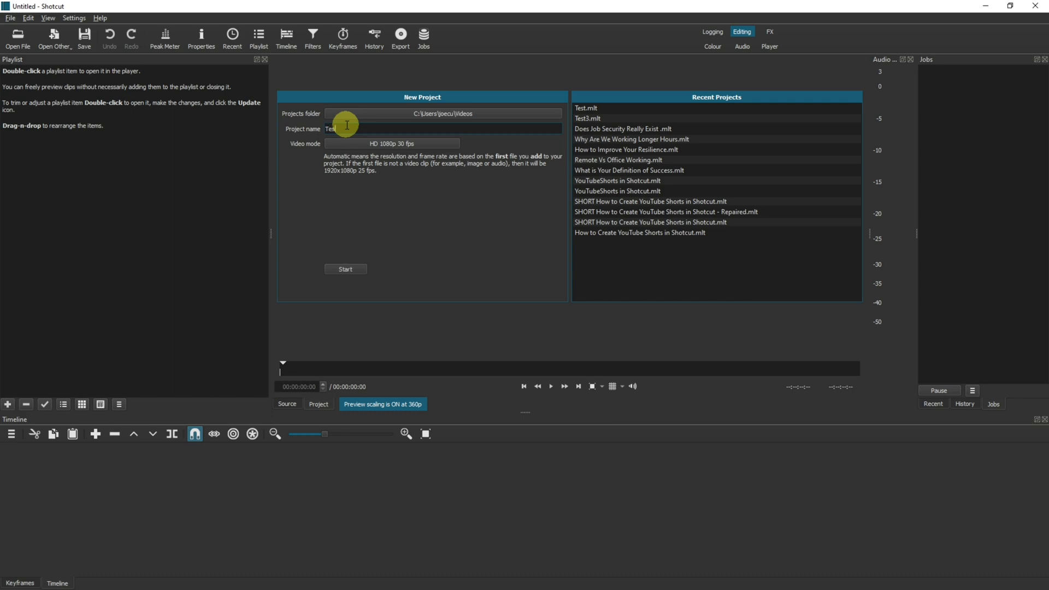
left_click(345, 268)
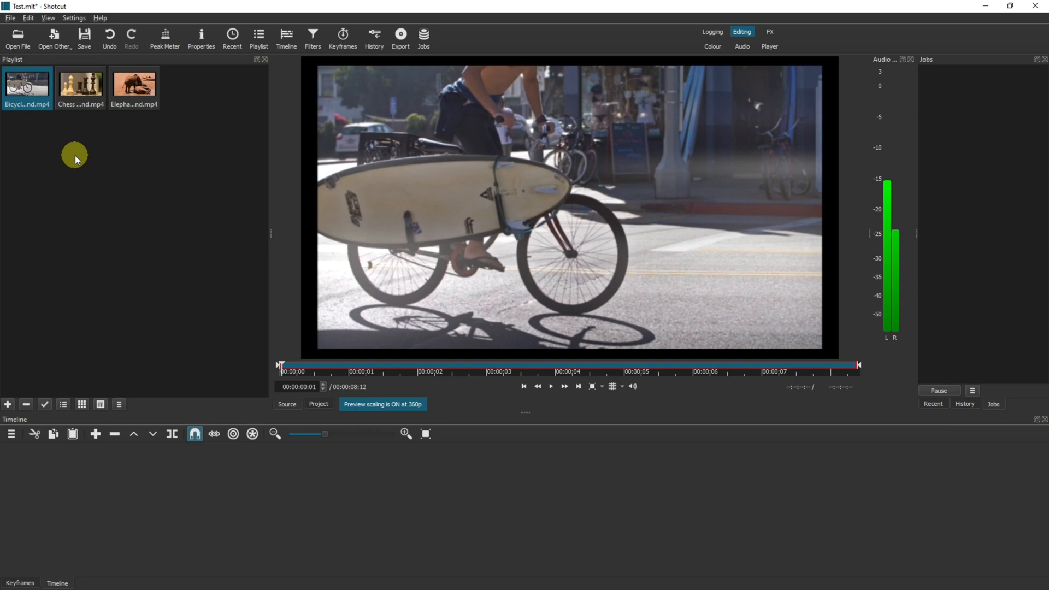
mouse_move(212, 468)
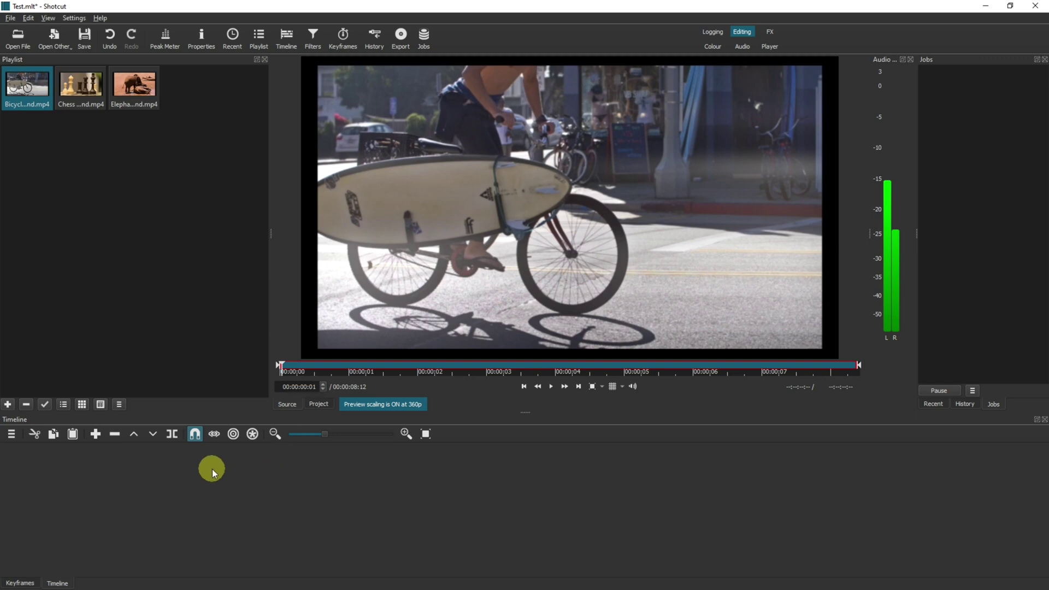
mouse_move(41, 123)
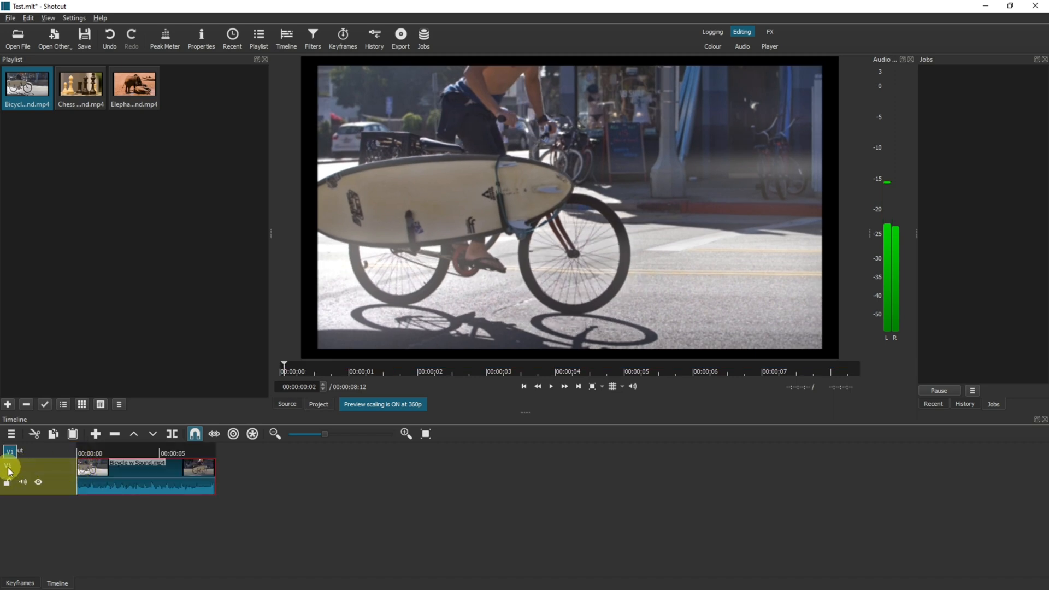
- Place the Chess w Sound.mp4 clip on V1 right after the bicycle clip
left_click(10, 466)
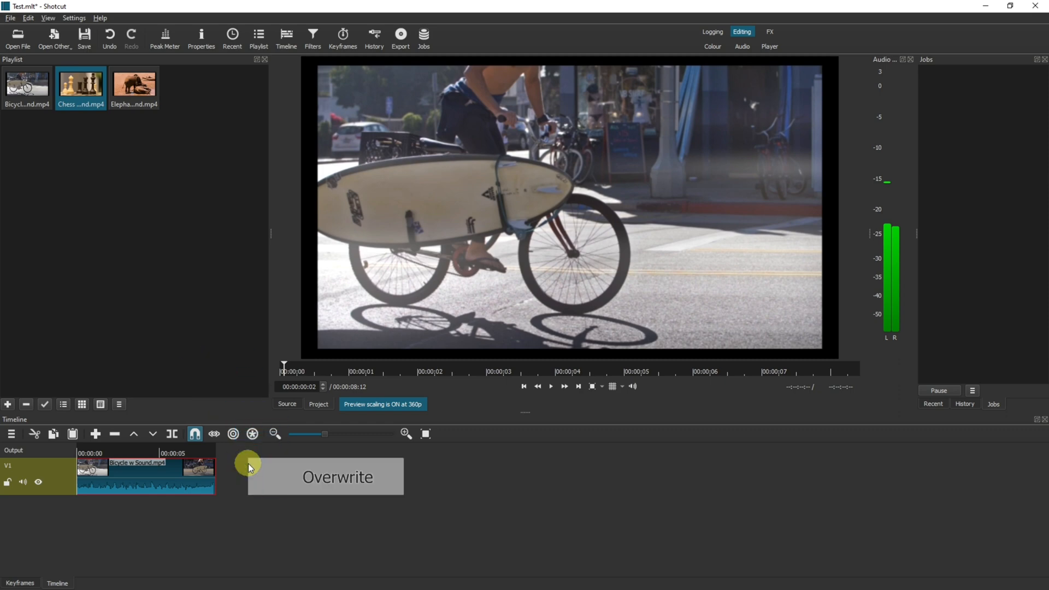
left_click(315, 476)
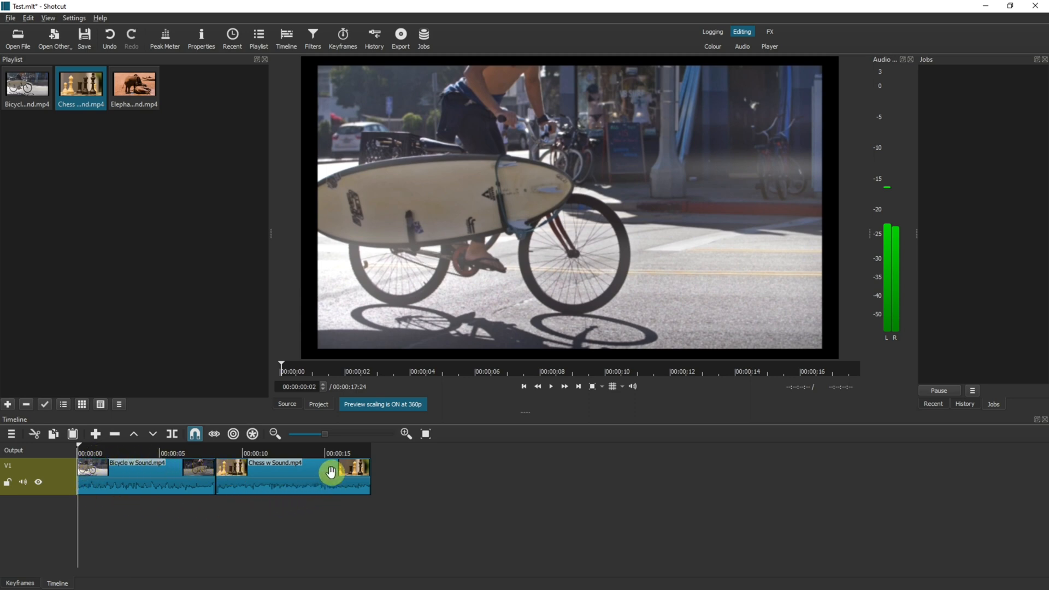
left_click(80, 454)
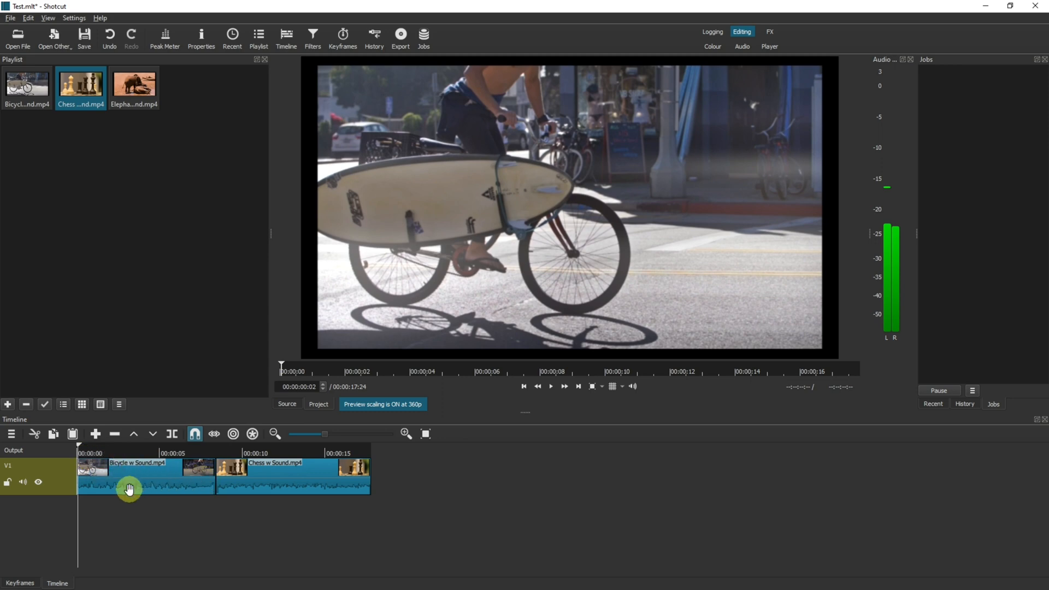
mouse_move(127, 512)
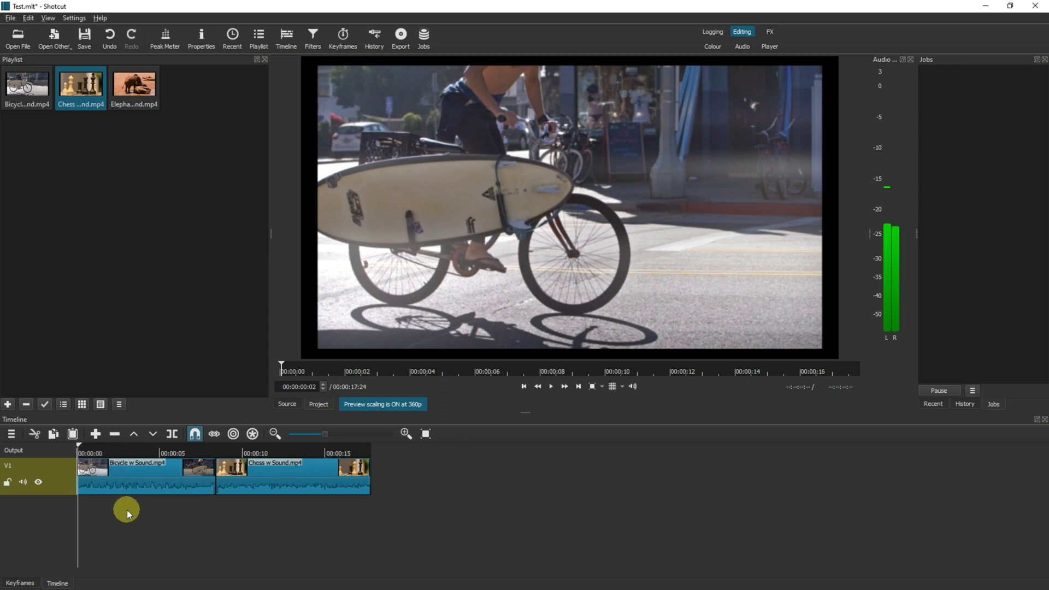
mouse_move(237, 484)
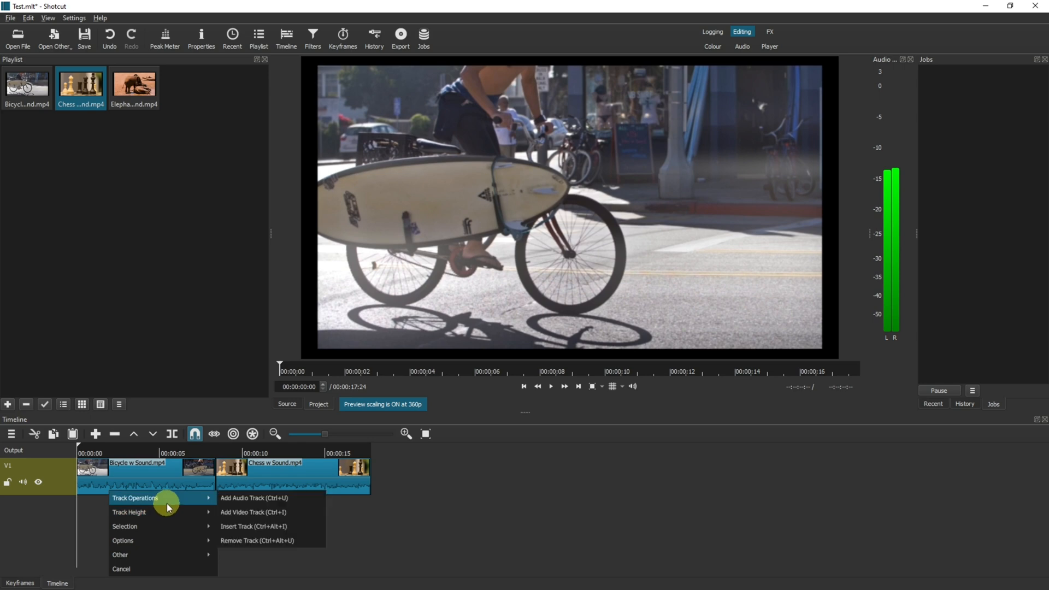
mouse_move(253, 498)
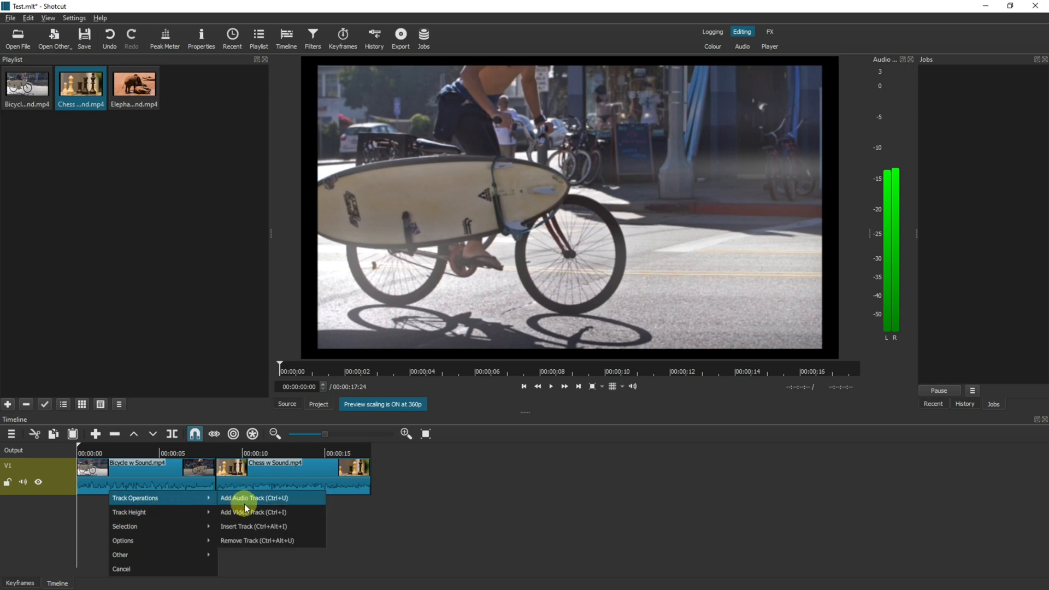
- Add a second video track V2 to the timeline
left_click(253, 512)
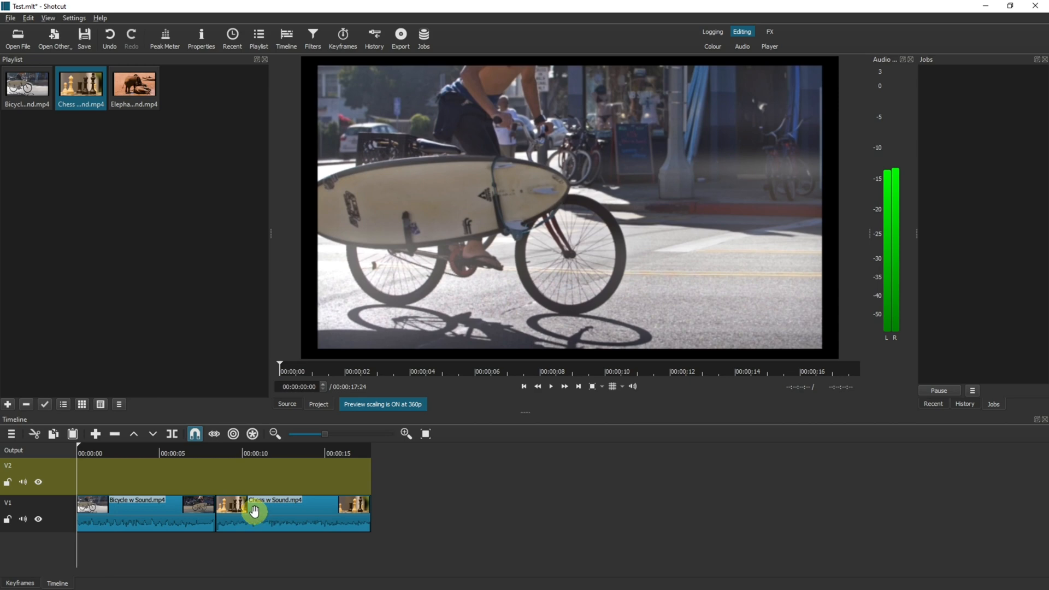
mouse_move(242, 512)
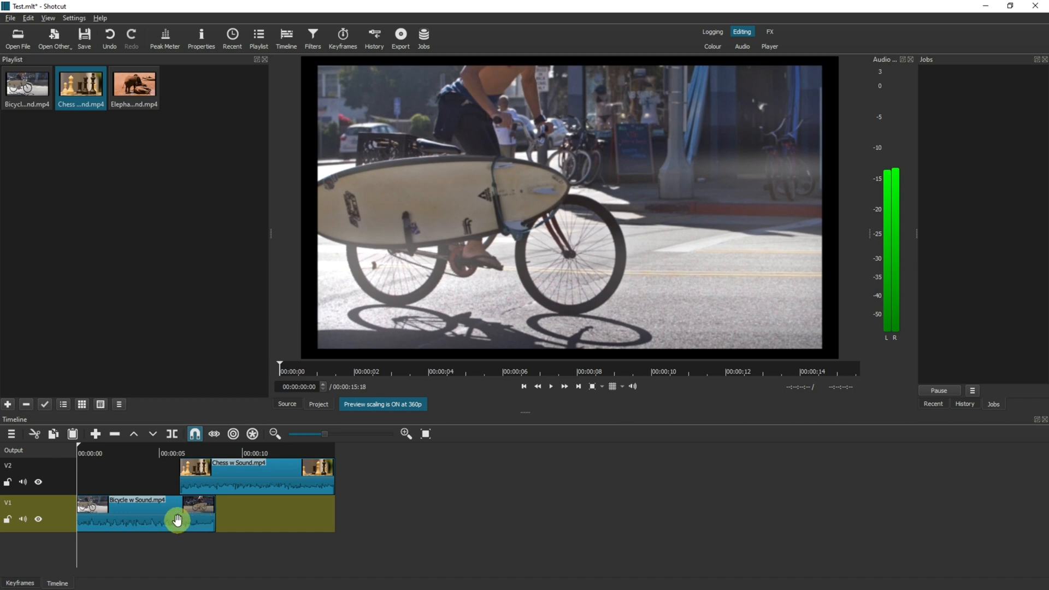
mouse_move(209, 483)
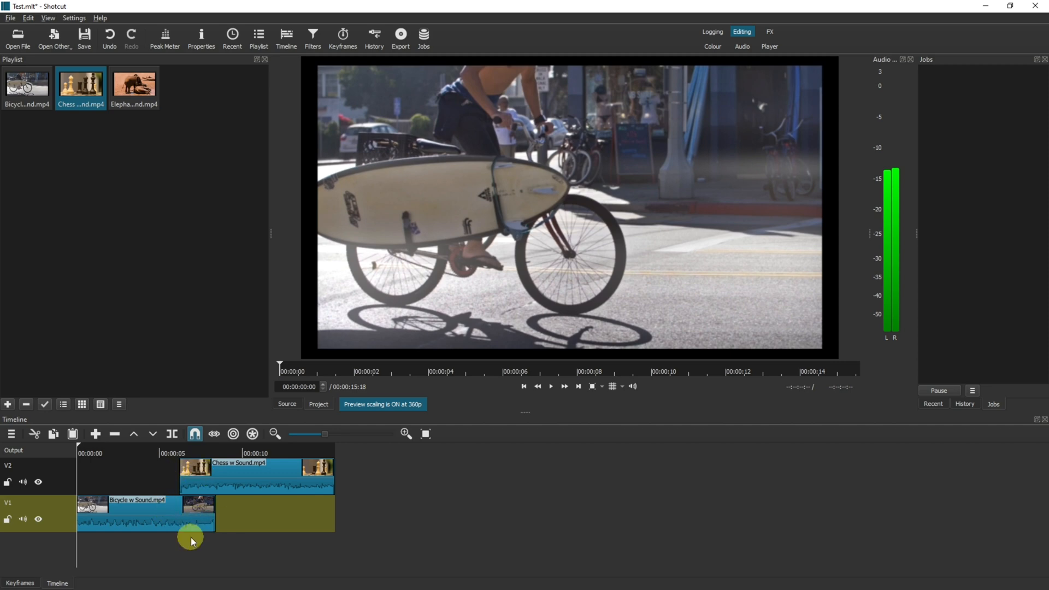
- Add another empty video track, V3, from the timeline's track operations menu
right_click(190, 540)
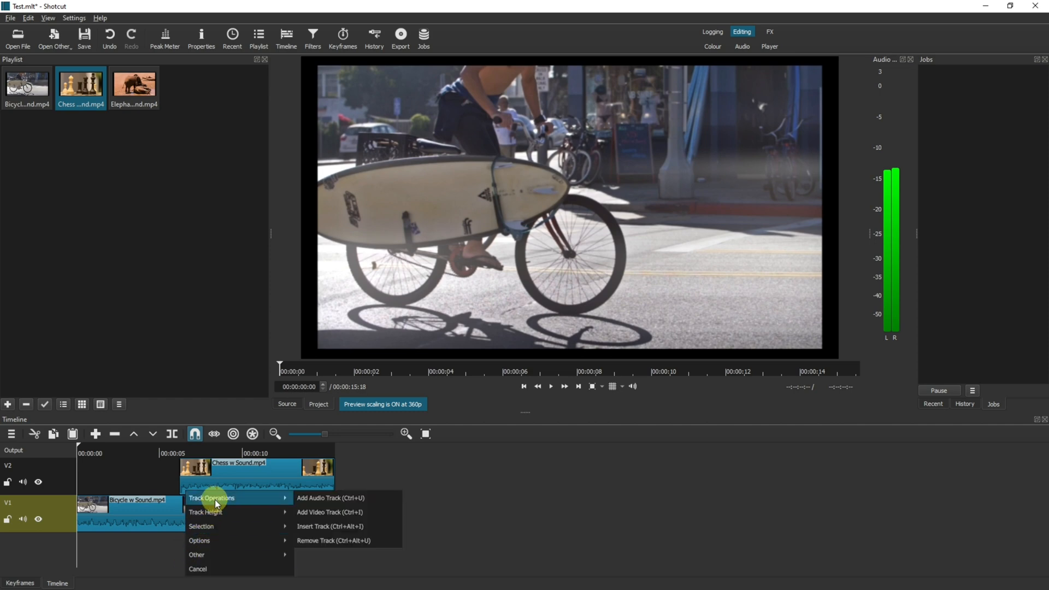
mouse_move(288, 497)
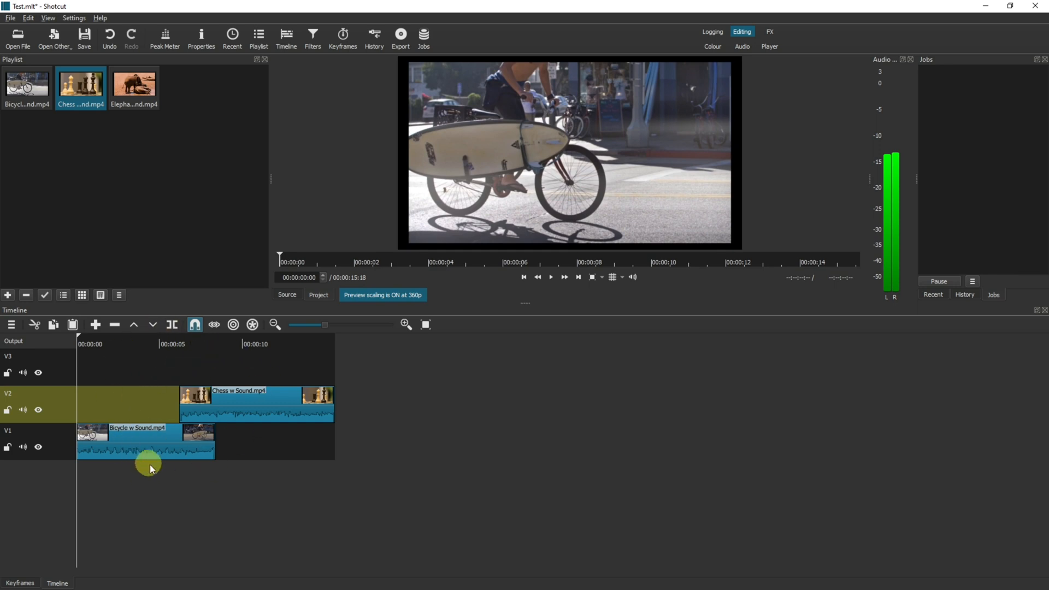
right_click(150, 468)
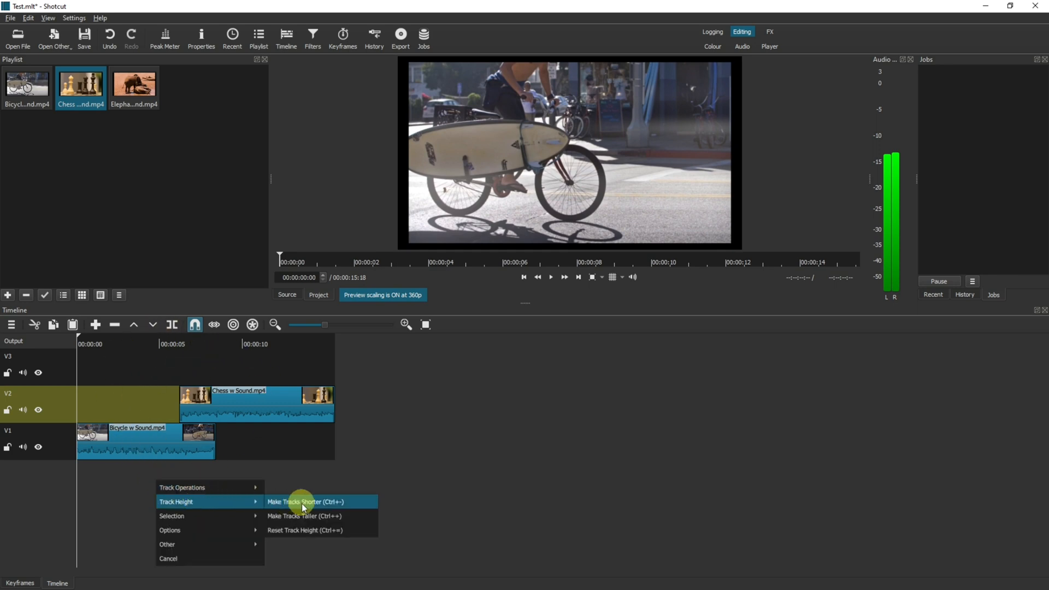
mouse_move(316, 510)
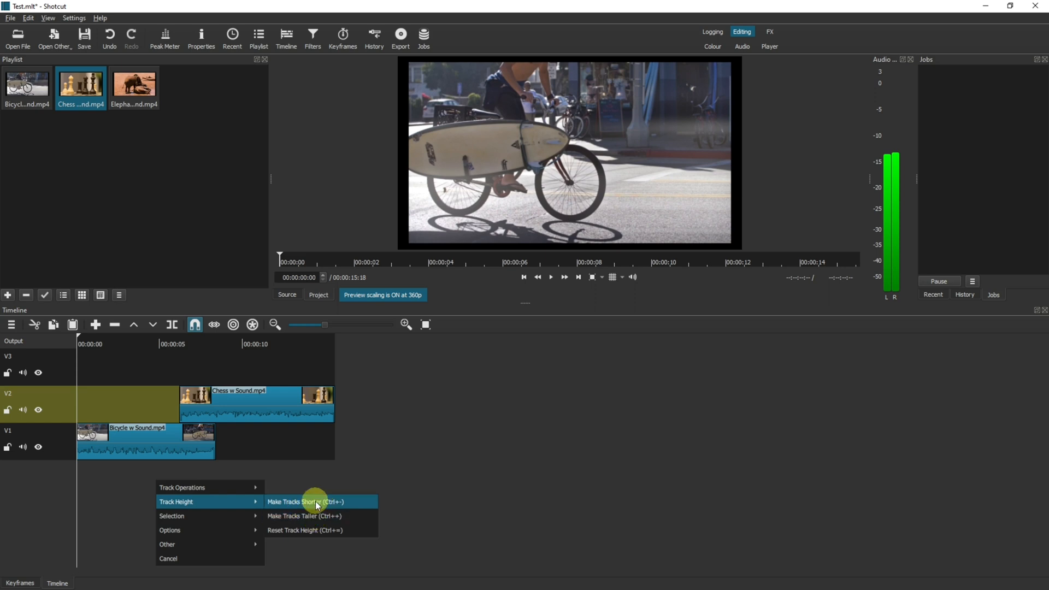
left_click(305, 502)
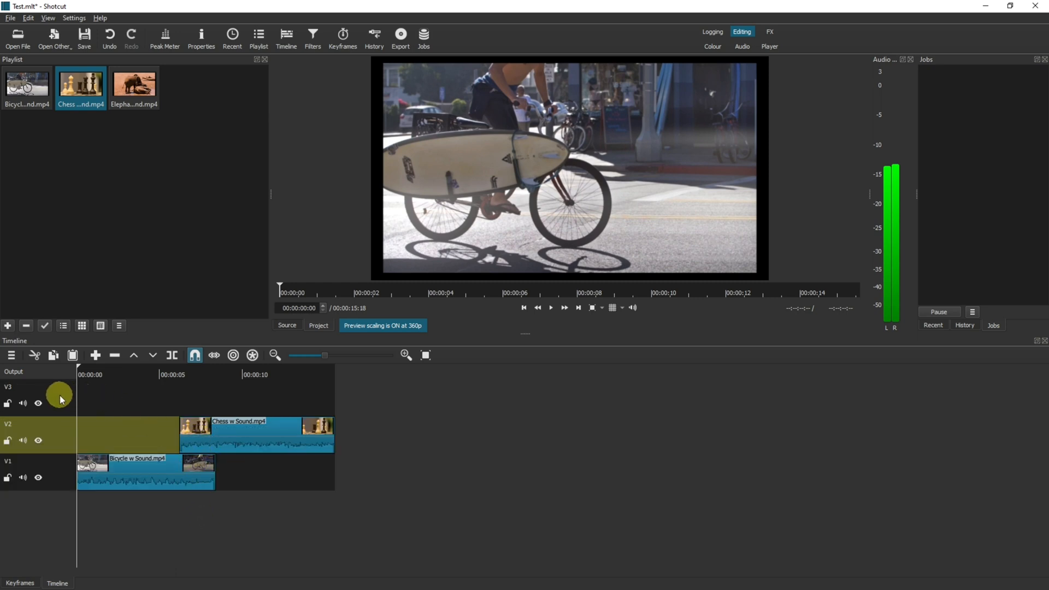
- Pick the Elephants w Sound.mp4 clip for the start of track V3
left_click(133, 86)
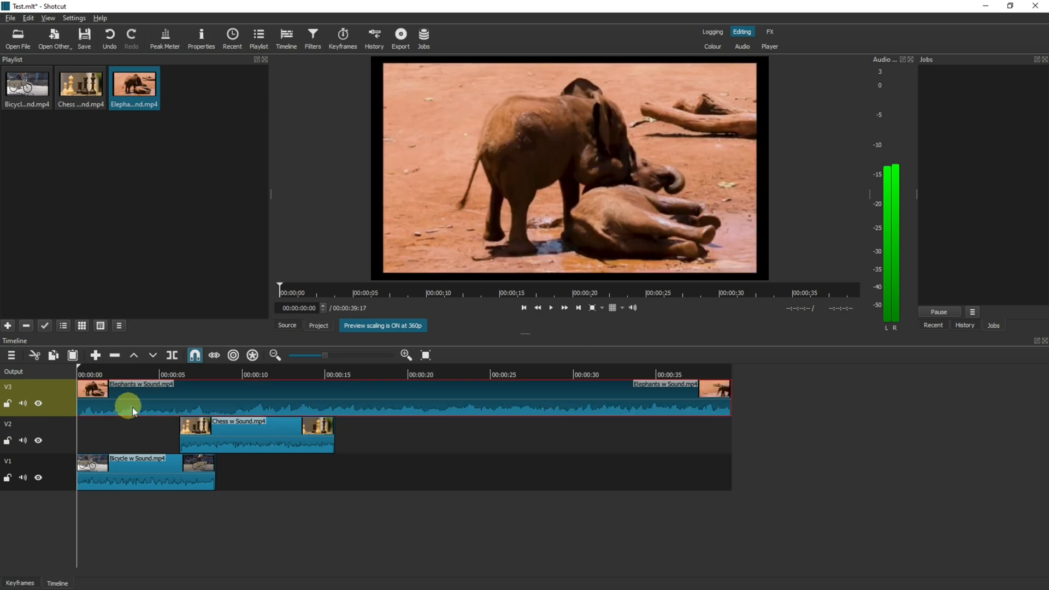
mouse_move(163, 465)
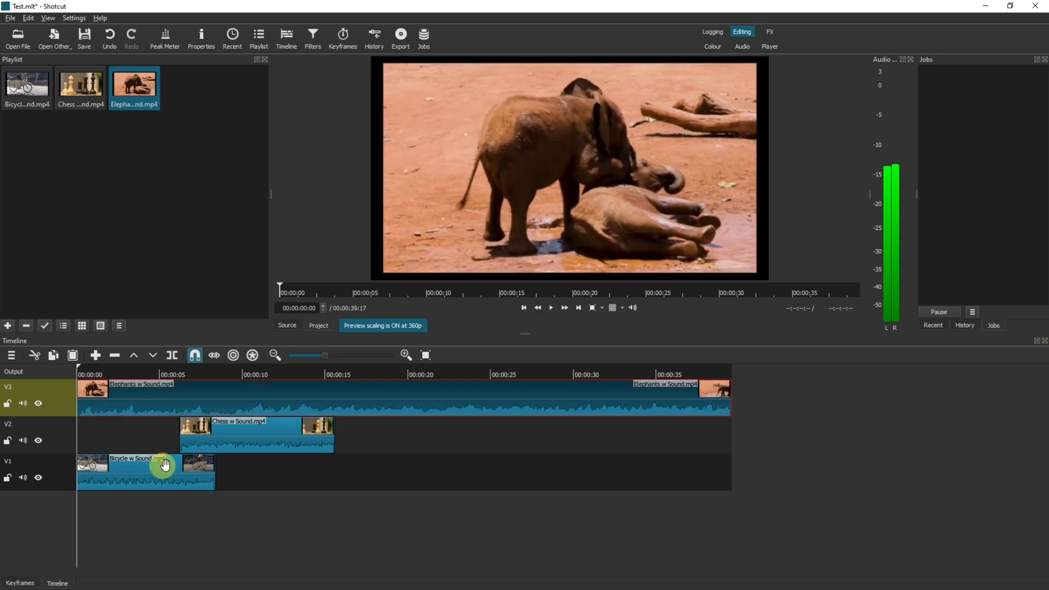
mouse_move(129, 469)
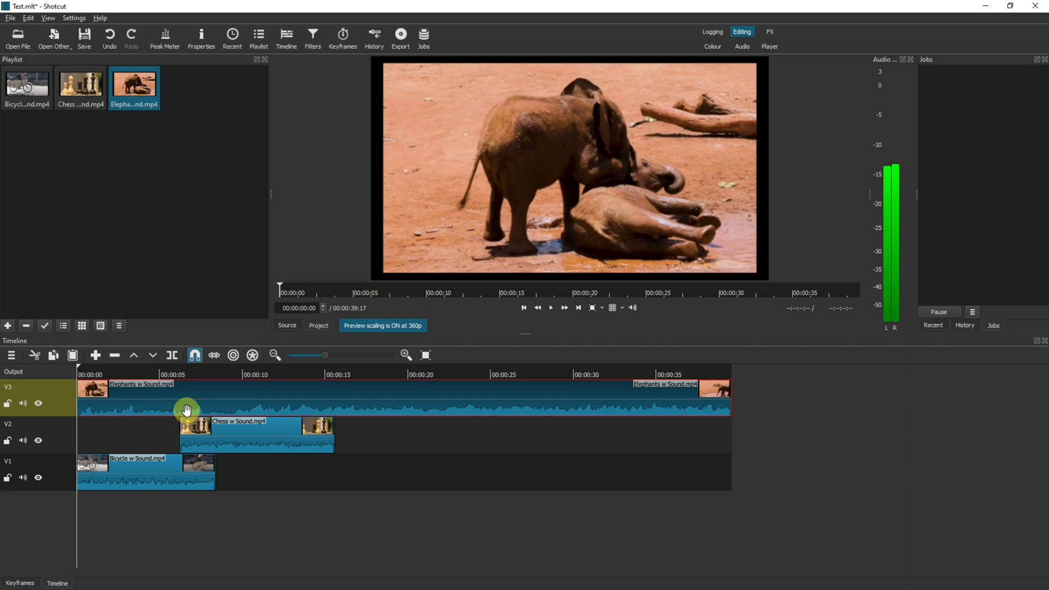
mouse_move(133, 436)
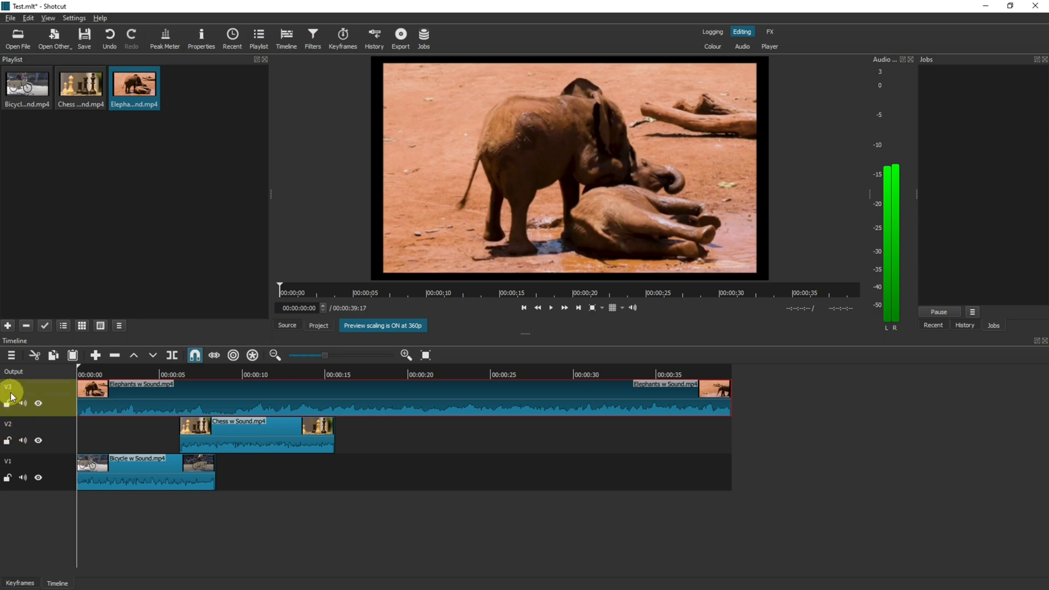
mouse_move(134, 521)
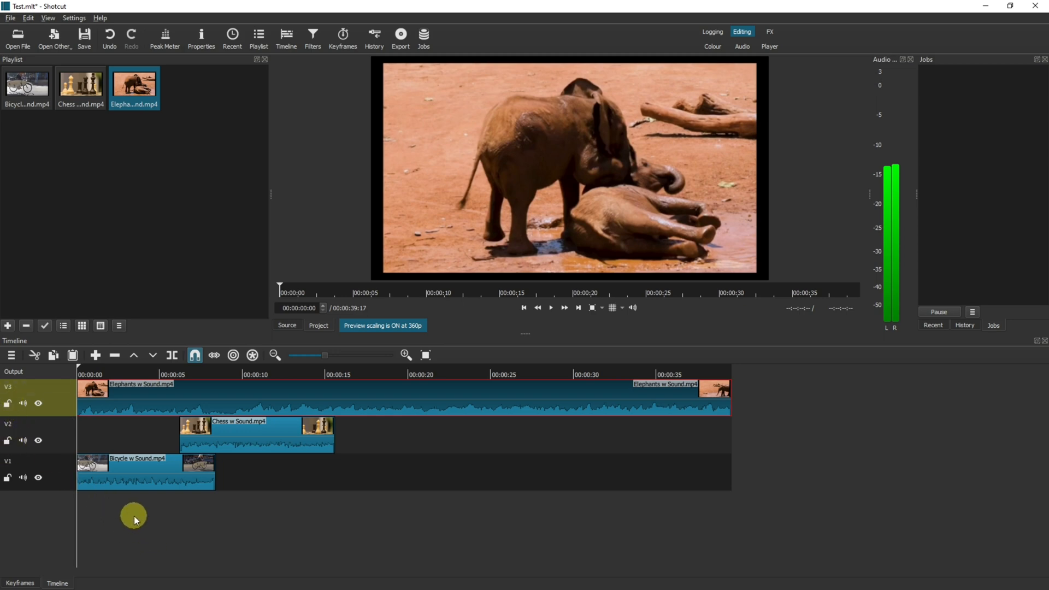
right_click(134, 515)
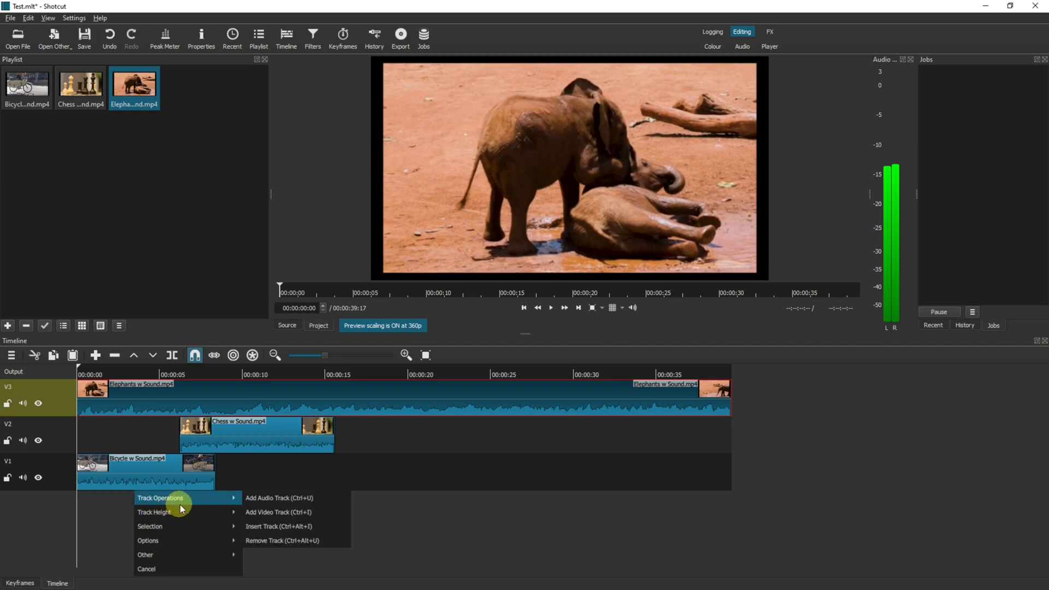
mouse_move(279, 498)
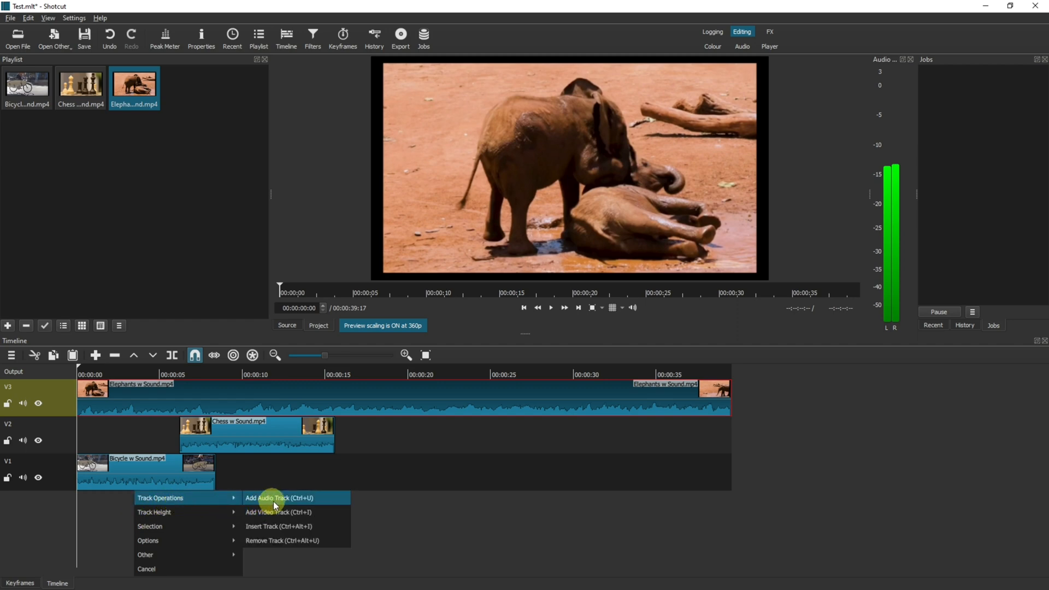
left_click(279, 497)
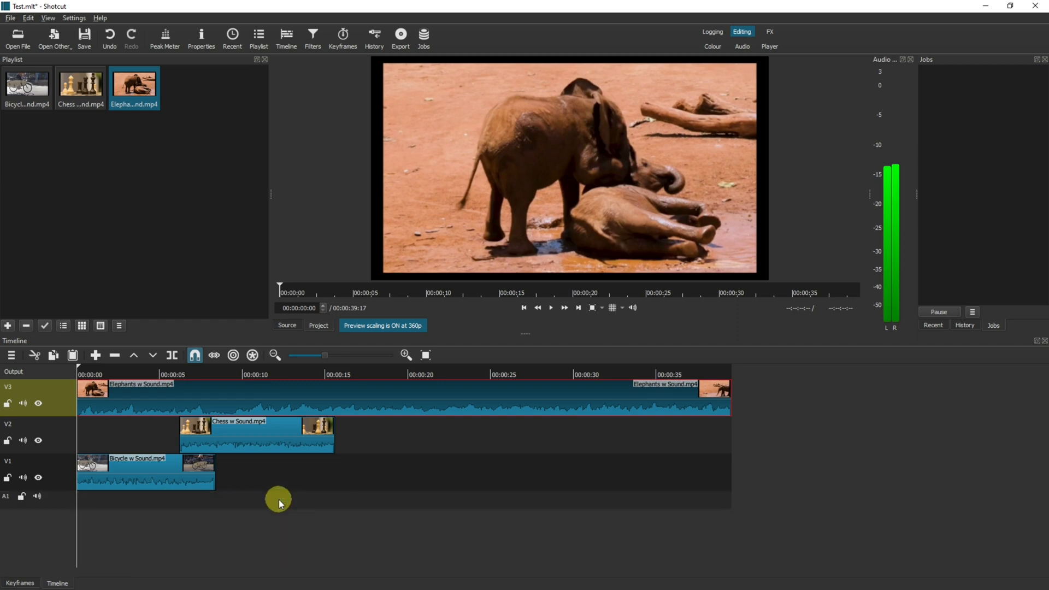
mouse_move(6, 502)
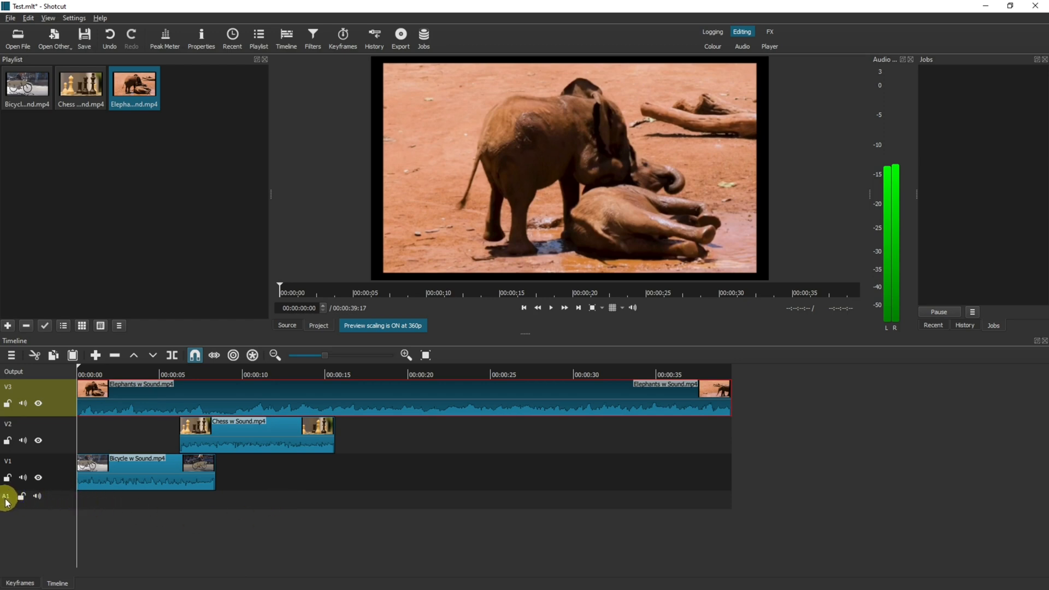
left_click(8, 480)
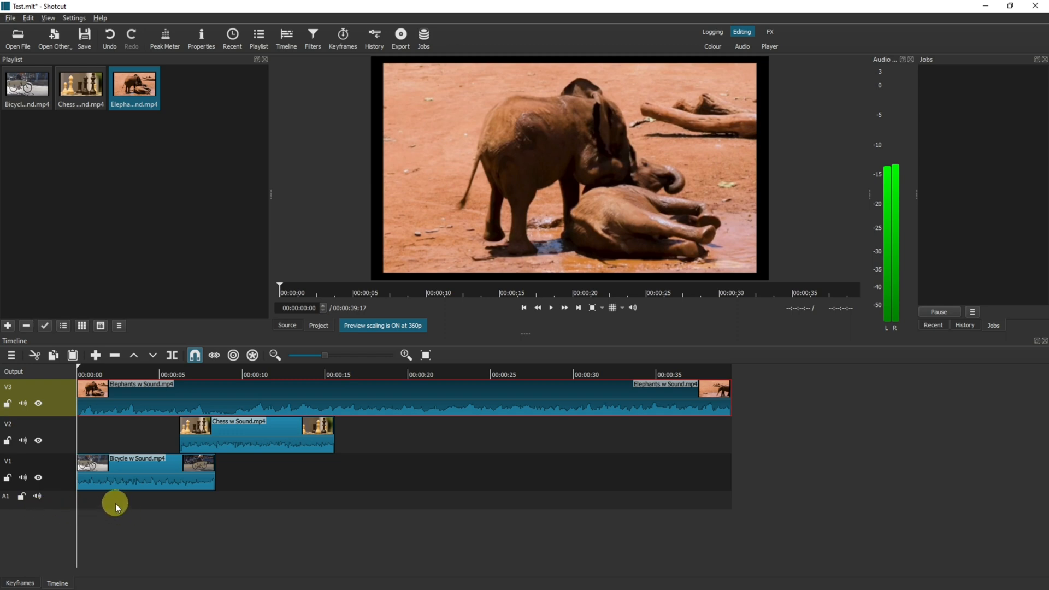
mouse_move(127, 503)
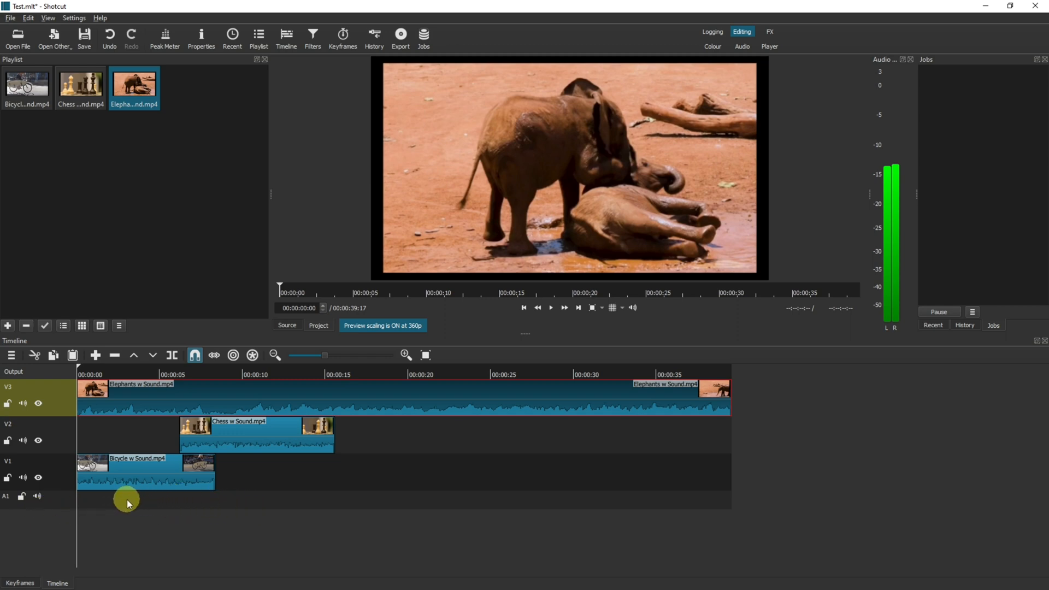
mouse_move(141, 502)
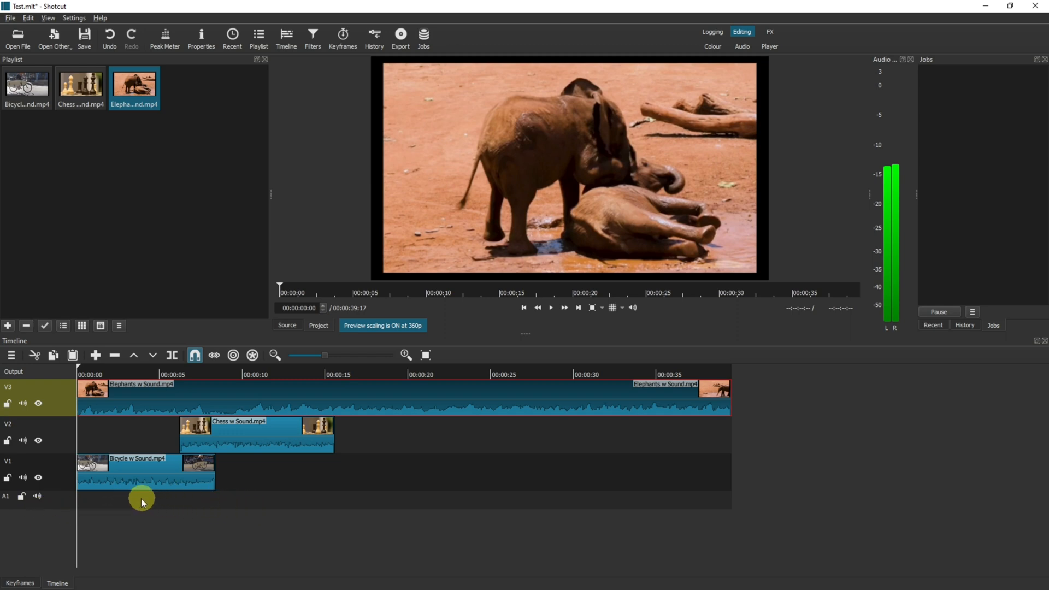
mouse_move(132, 501)
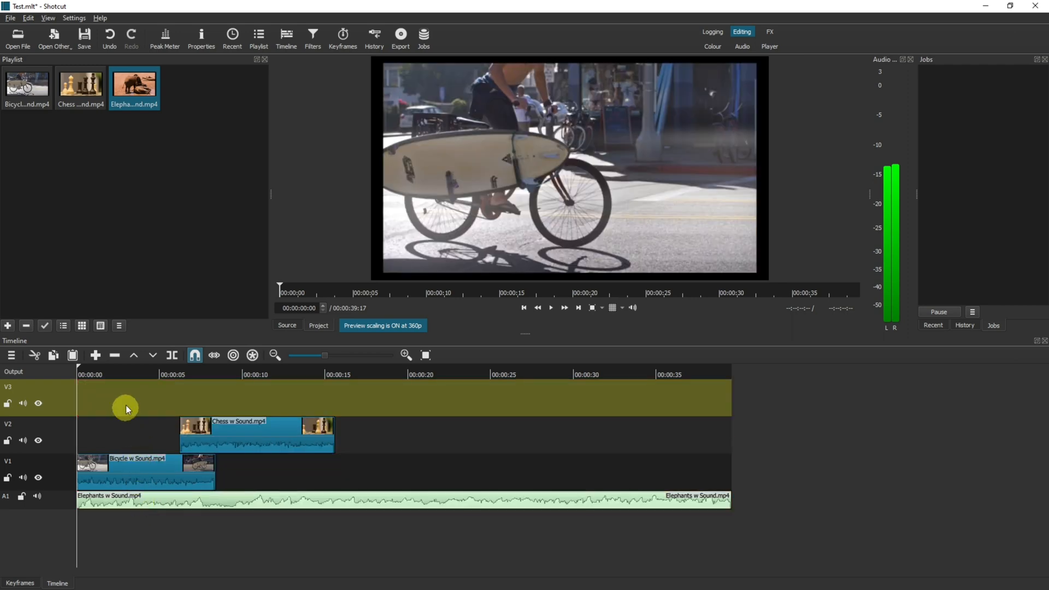
mouse_move(119, 504)
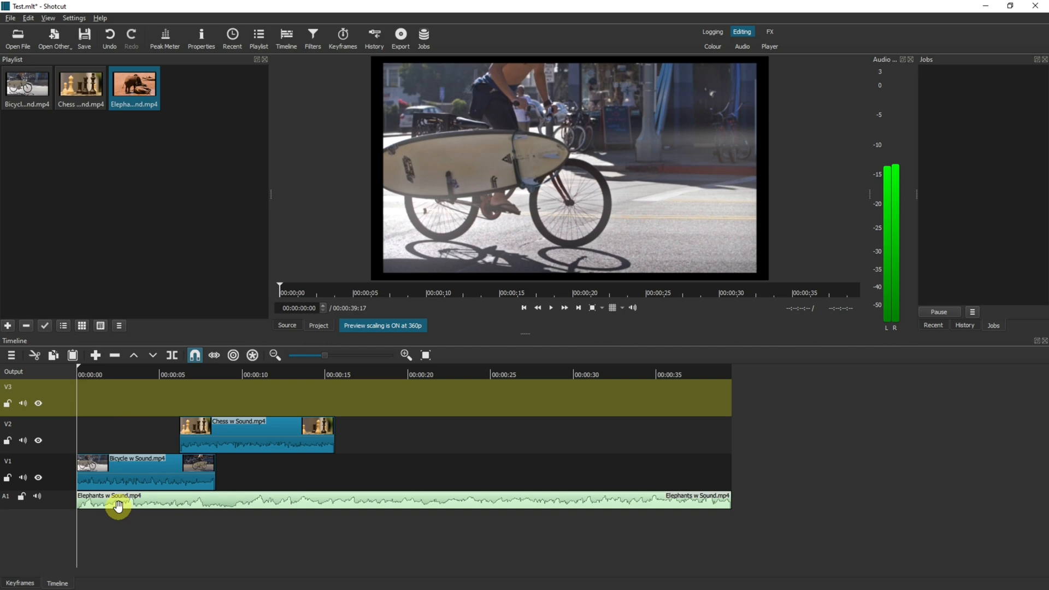
mouse_move(123, 194)
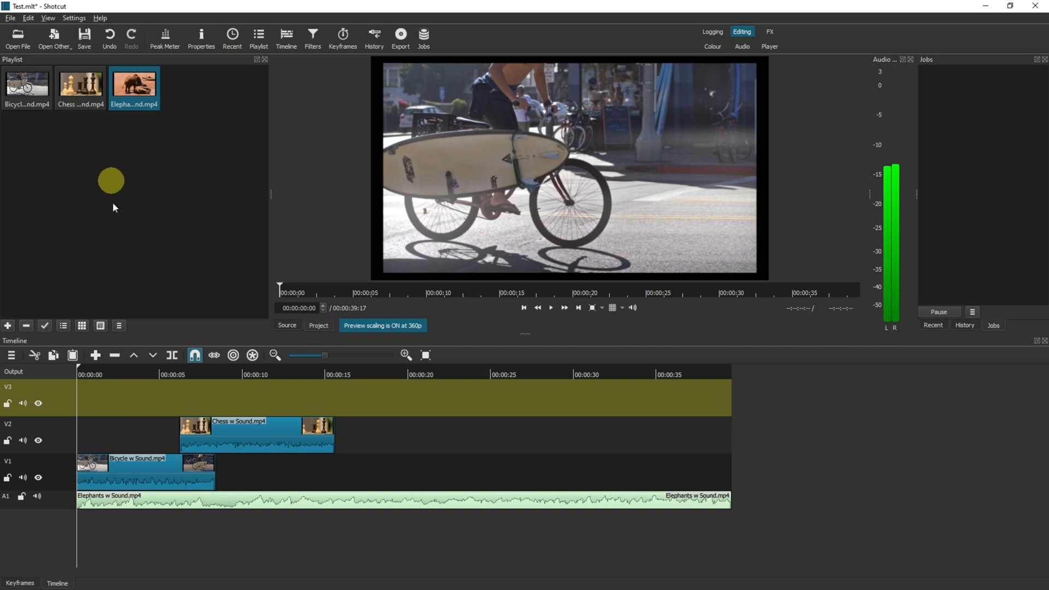
mouse_move(171, 446)
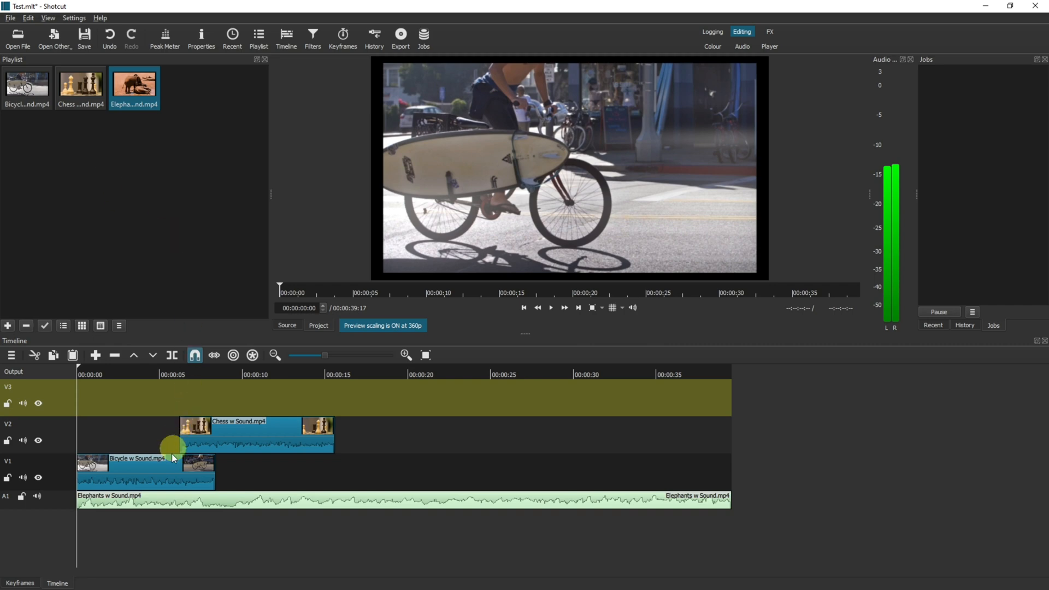
mouse_move(134, 501)
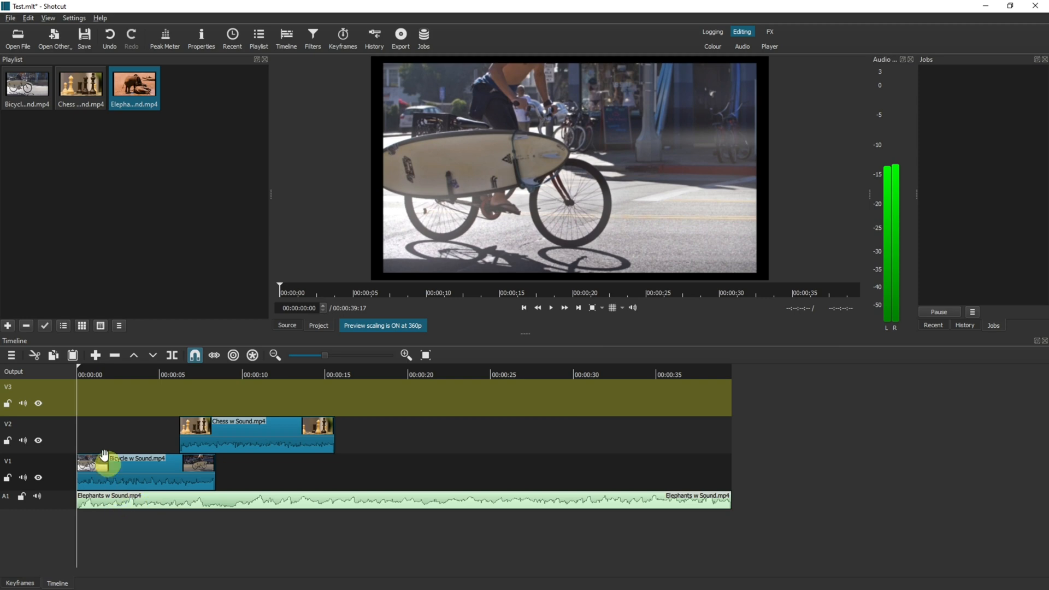
mouse_move(62, 393)
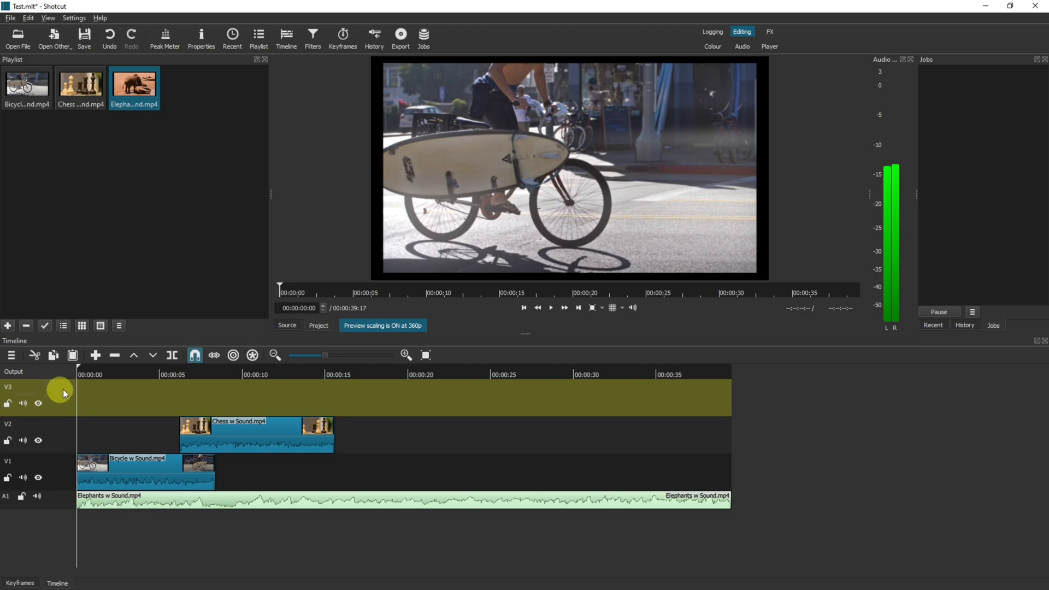
- Remove the empty V3 track through its track operations menu
right_click(80, 398)
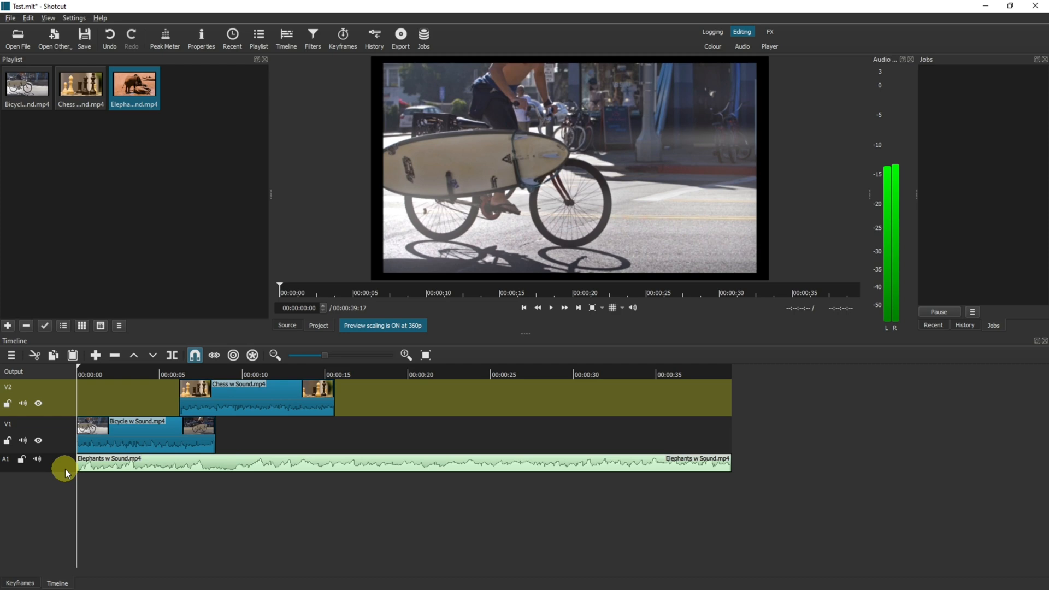
mouse_move(66, 398)
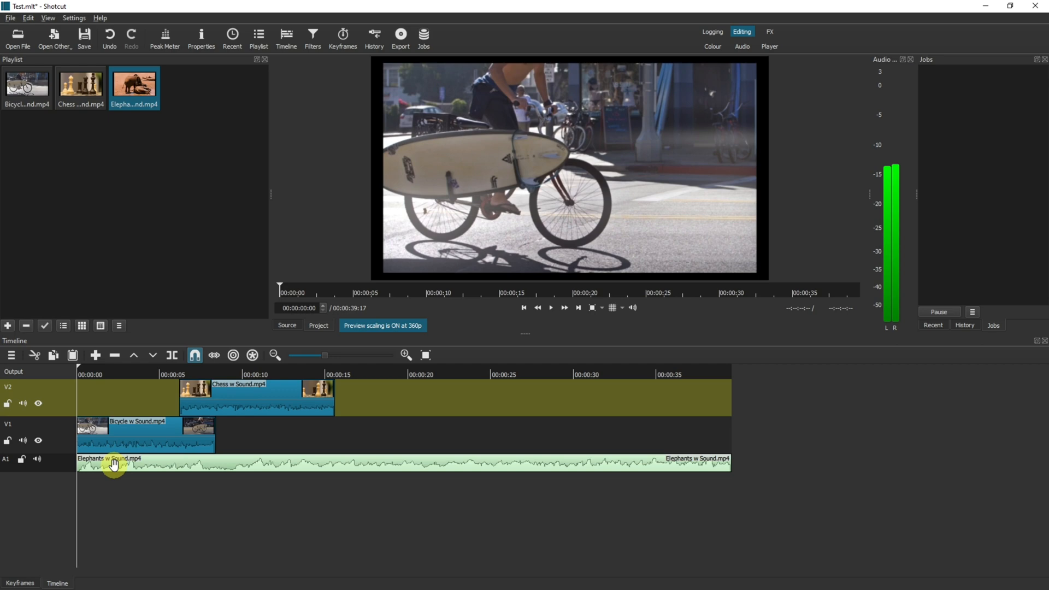
- Detach the bicycle clip's audio onto its own A2 track
left_click(121, 443)
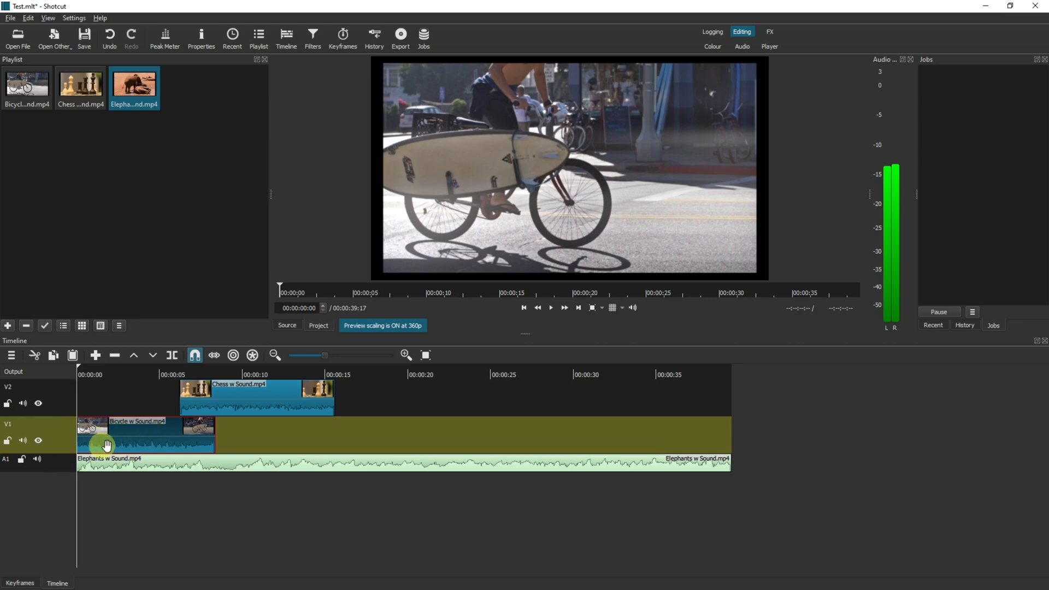
mouse_move(125, 434)
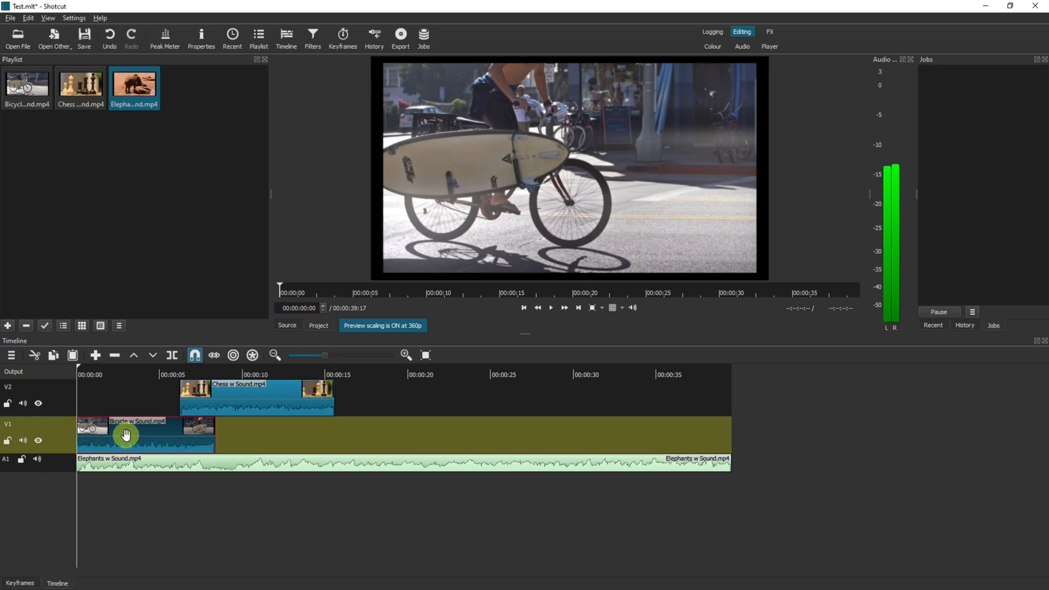
right_click(125, 433)
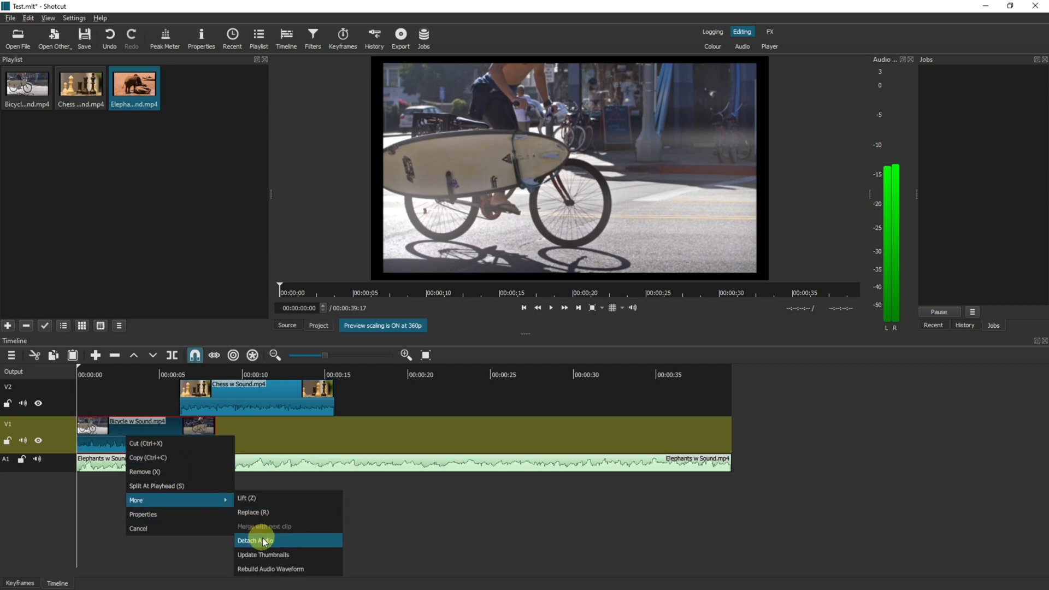
left_click(254, 540)
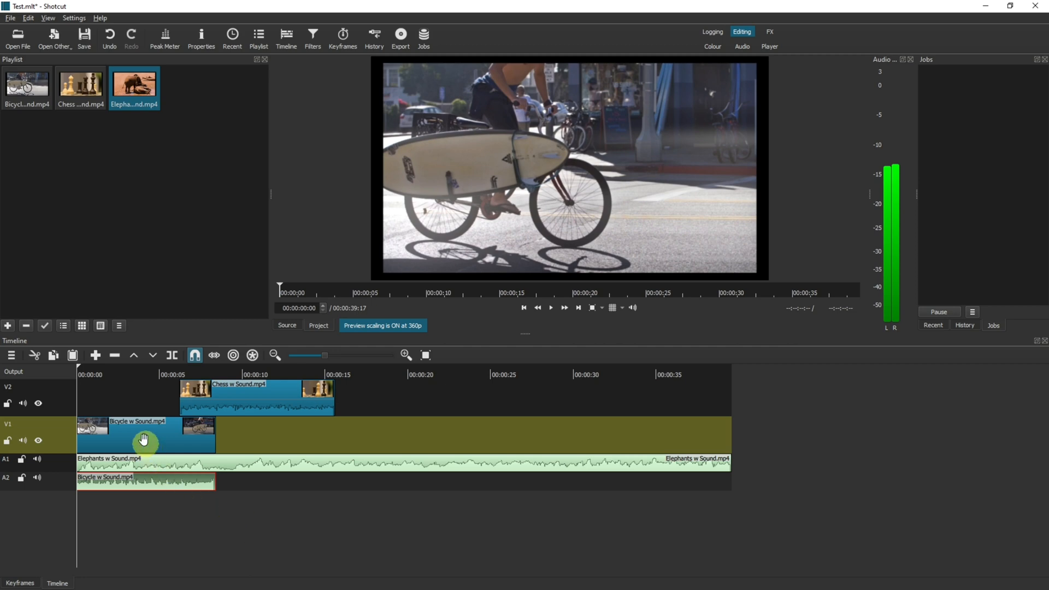
mouse_move(141, 463)
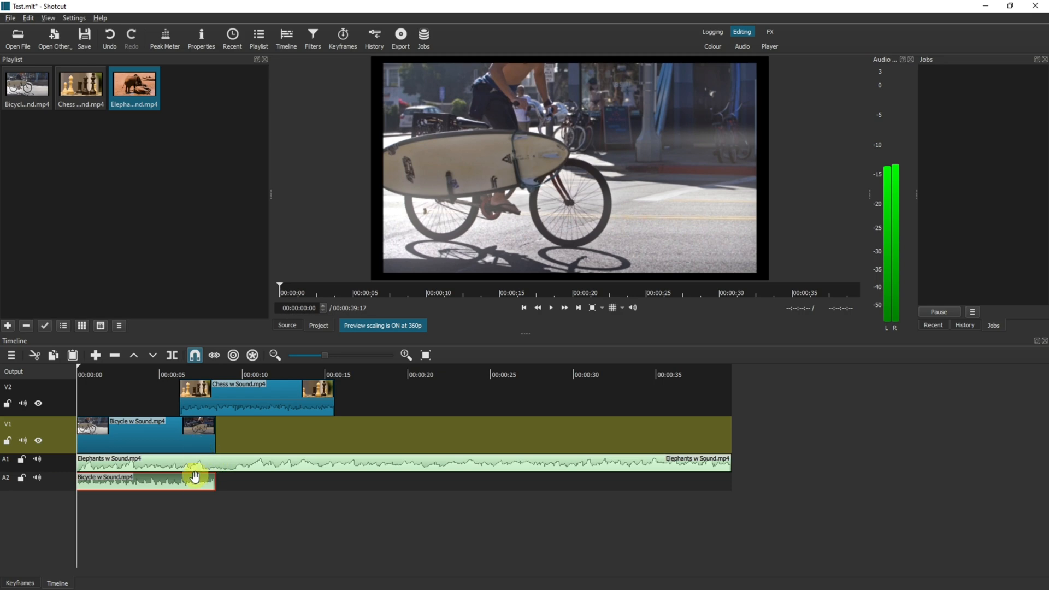
mouse_move(164, 485)
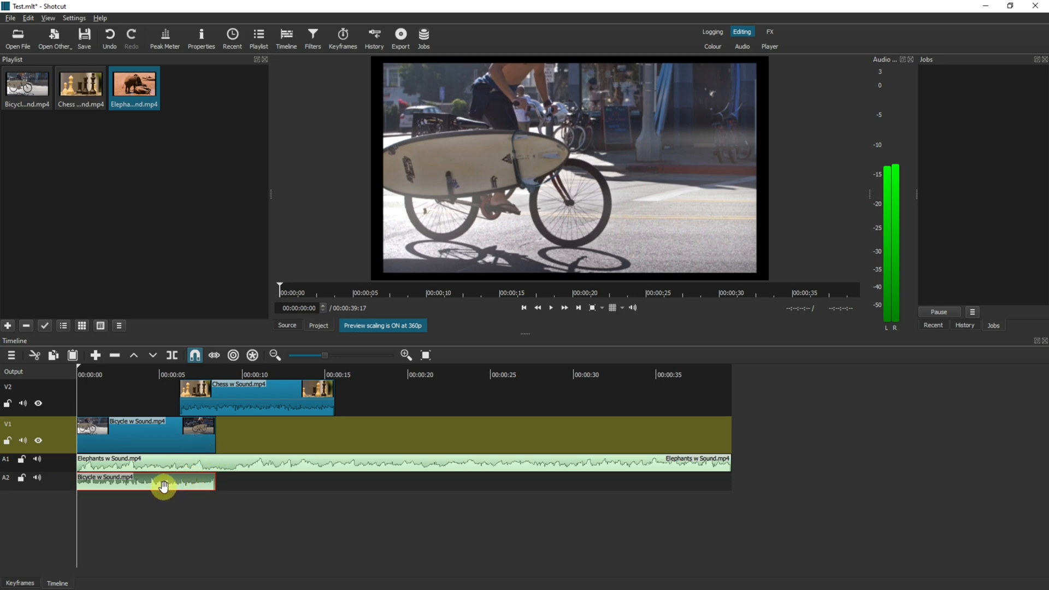
mouse_move(145, 483)
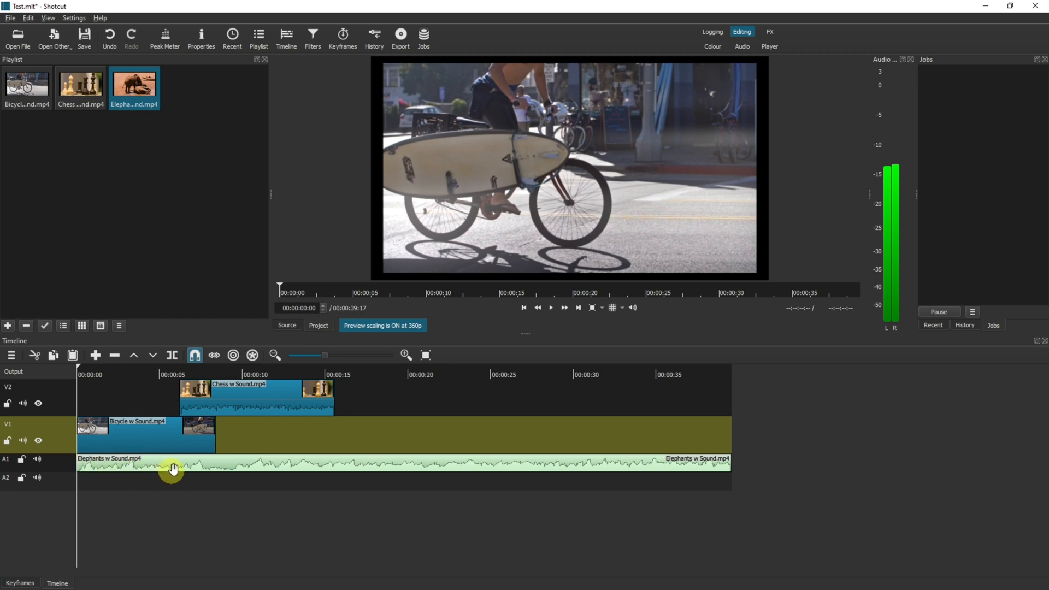
- Detach the chess clip's audio onto A2 and select that track
left_click(209, 406)
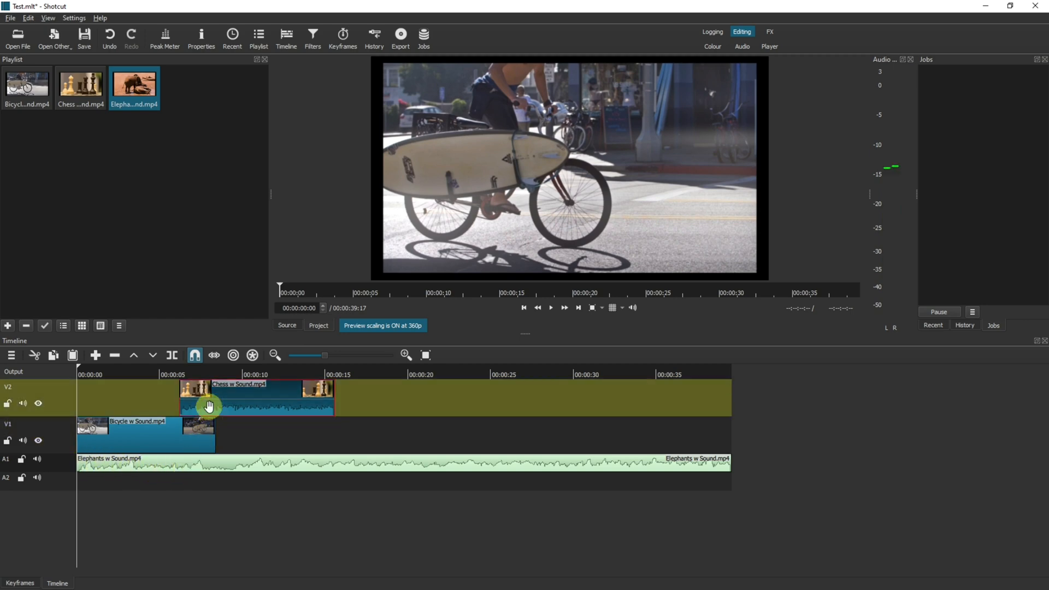
right_click(209, 406)
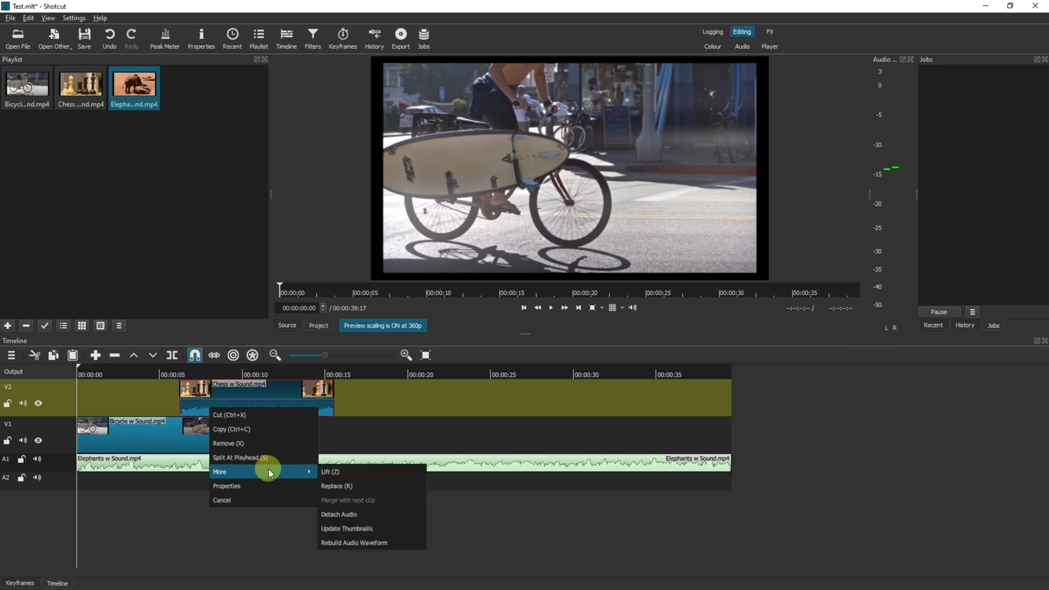
left_click(338, 514)
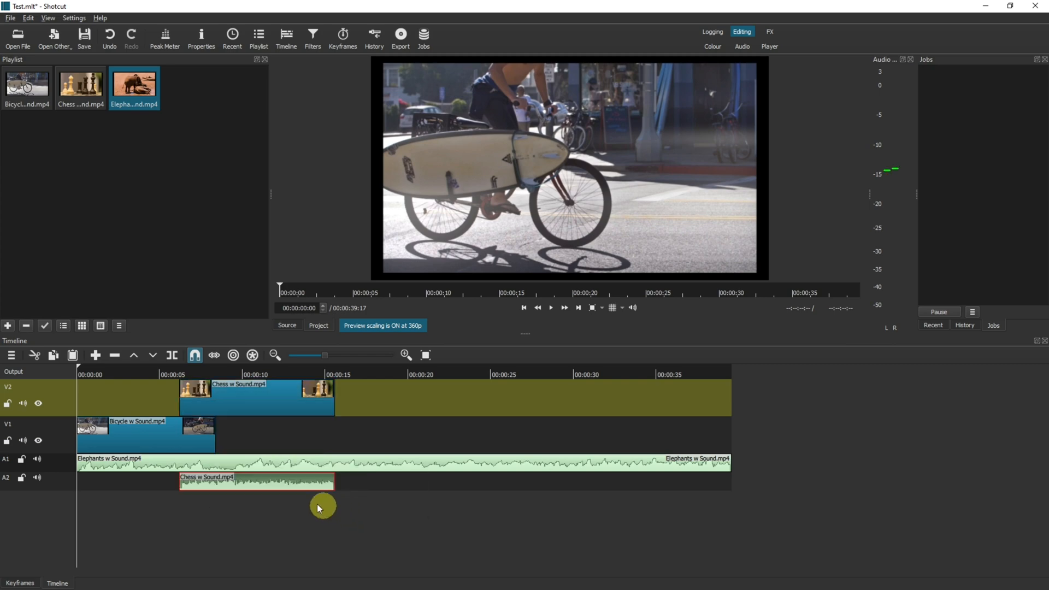
left_click(37, 478)
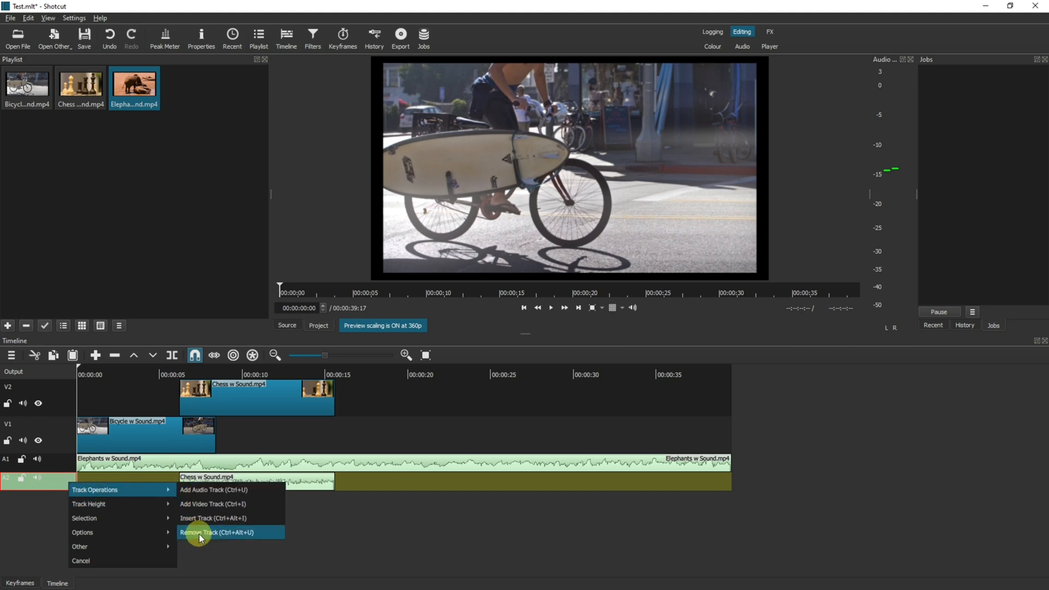
- Remove track A2 holding the detached chess audio
left_click(217, 532)
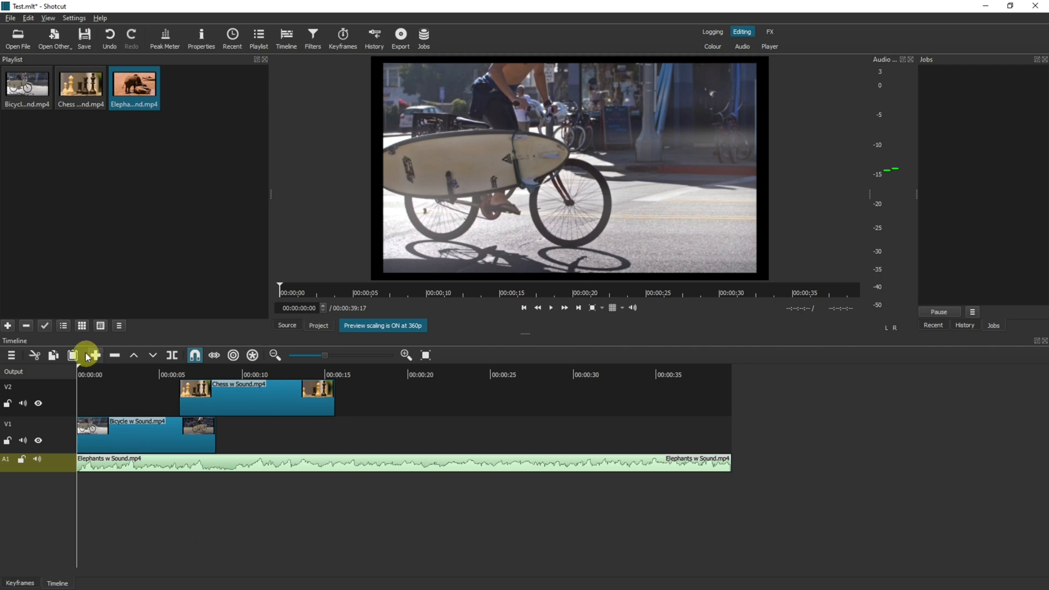
mouse_move(245, 404)
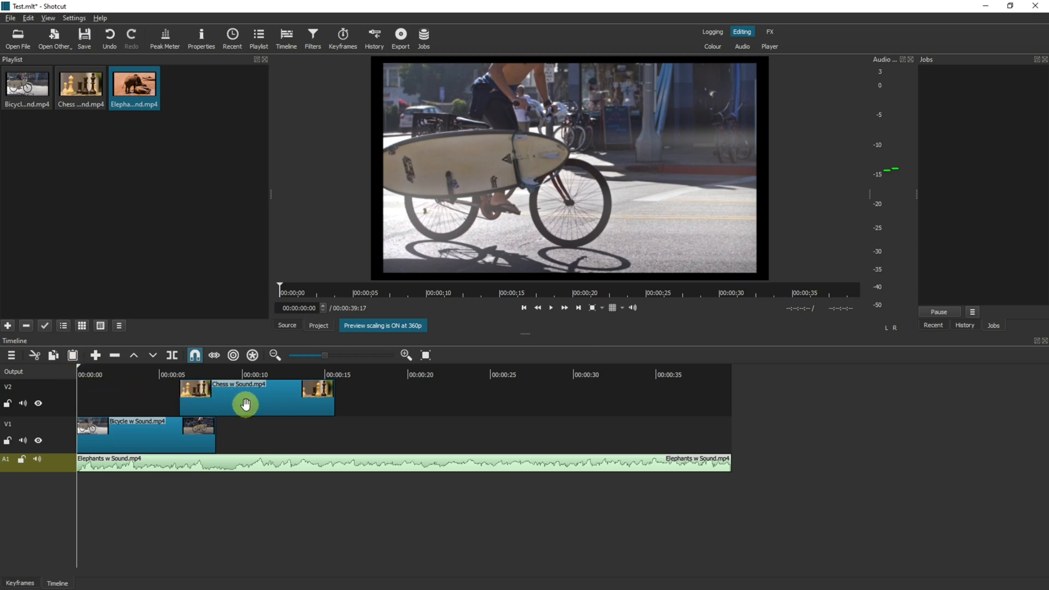